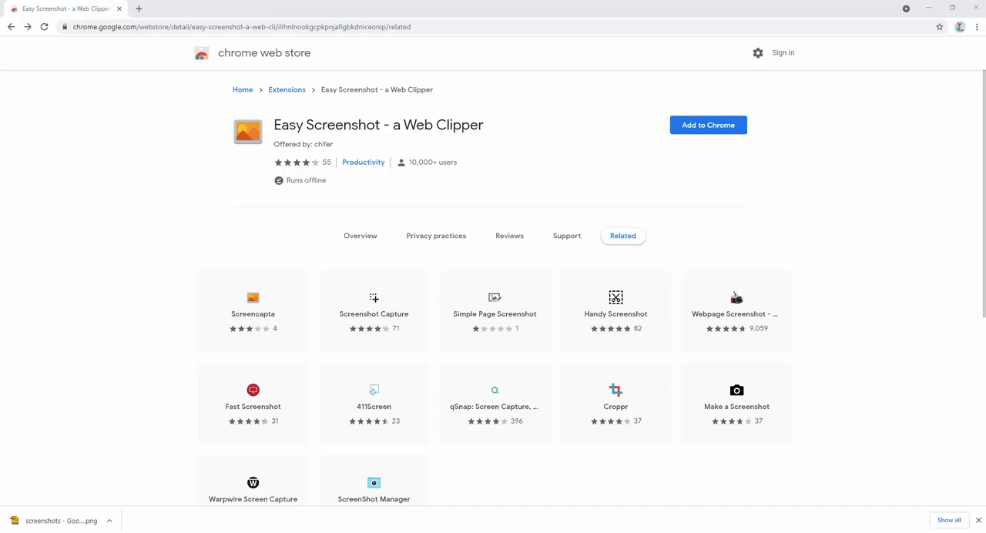
{"action": "mouse_move", "coordinate": [957, 227]}
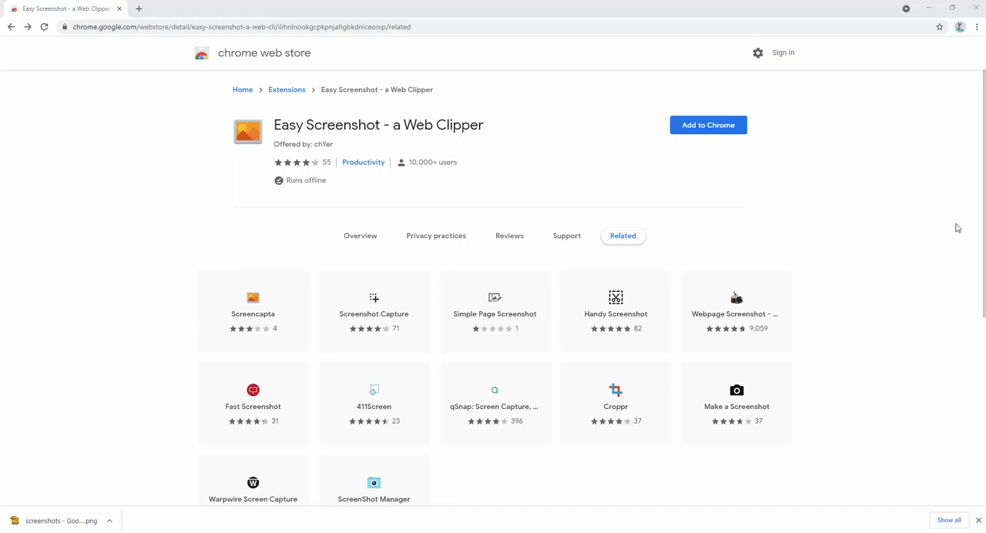
{"action": "mouse_move", "coordinate": [675, 161]}
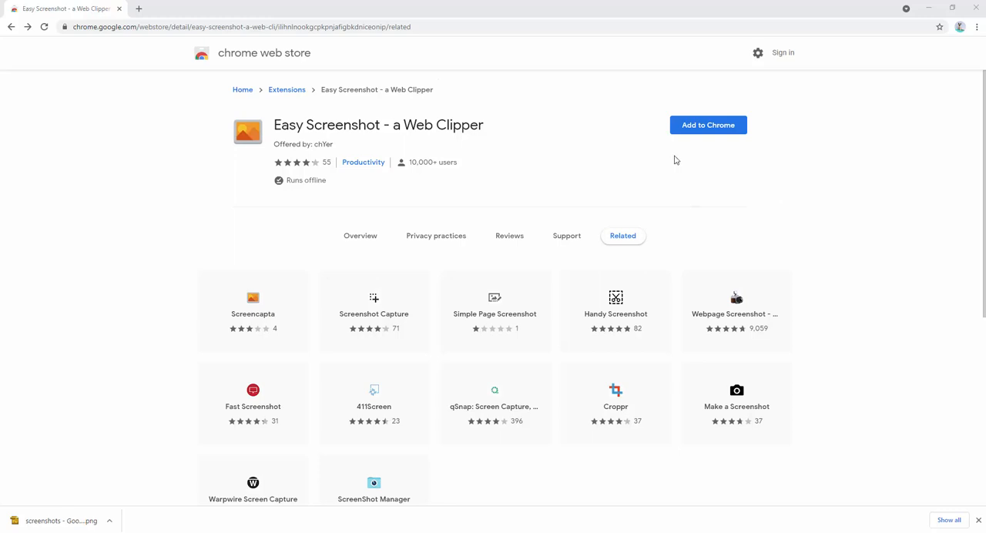
Install Easy Screenshot from the Chrome Web Store and pin it to the toolbar.
{"action": "left_click", "coordinate": [707, 125]}
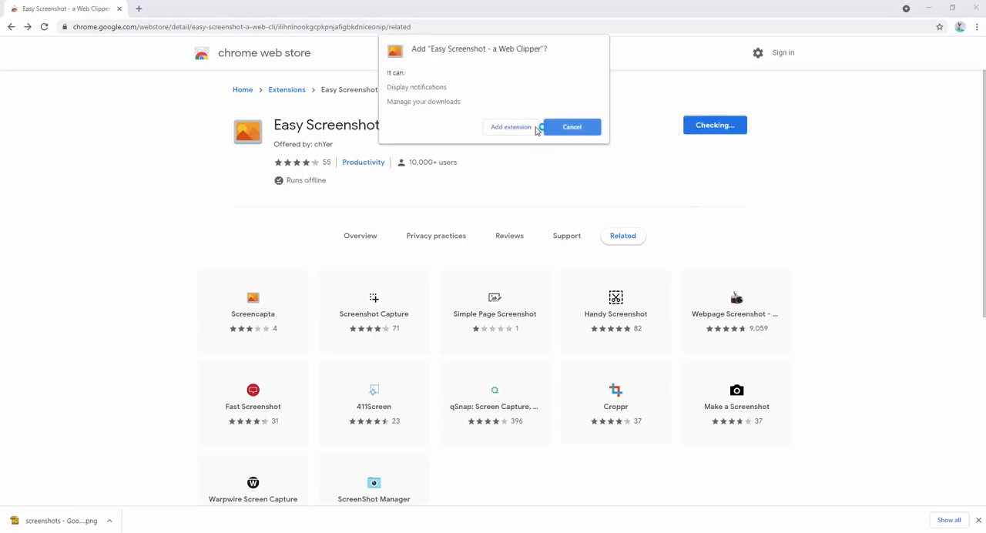
{"action": "left_click", "coordinate": [509, 126]}
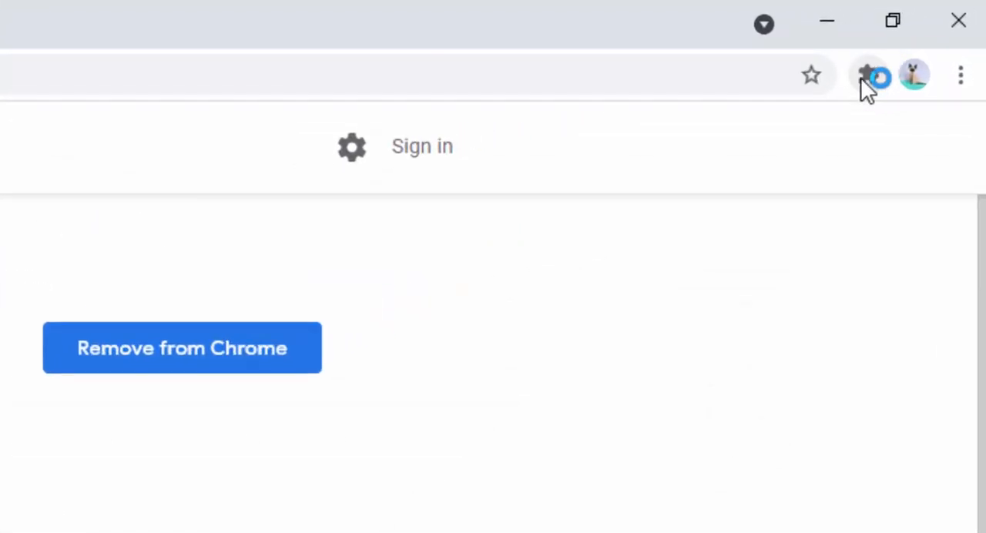
{"action": "left_click", "coordinate": [867, 74]}
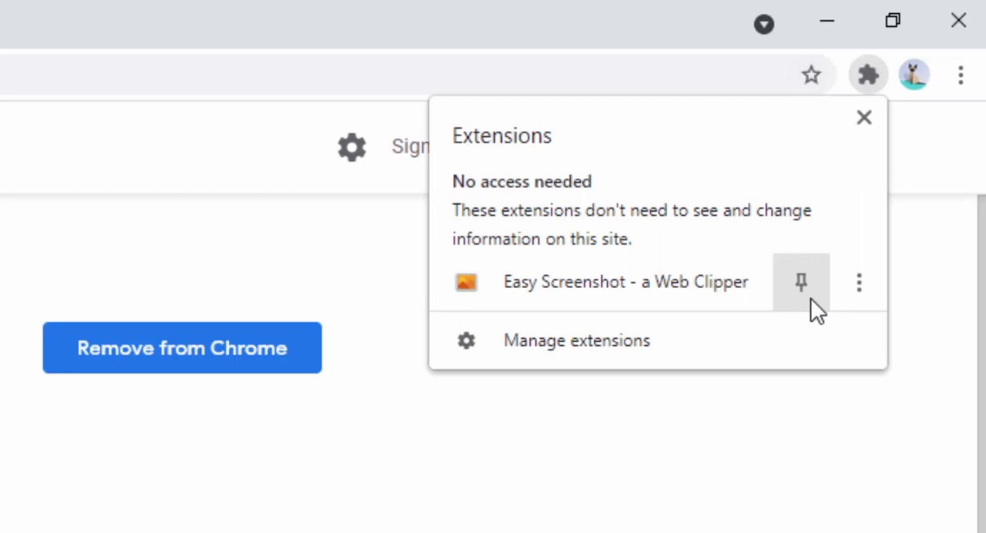
{"action": "left_click", "coordinate": [801, 282]}
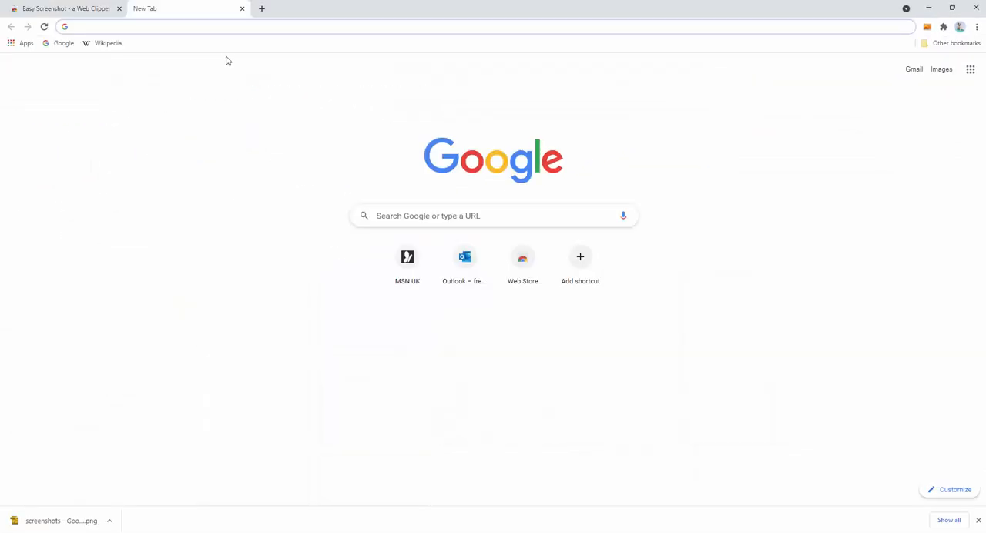
Search Google for 'wikipedia', open the main page, and show Easy Screenshot's capture options.
{"action": "type", "text": "wikipedia"}
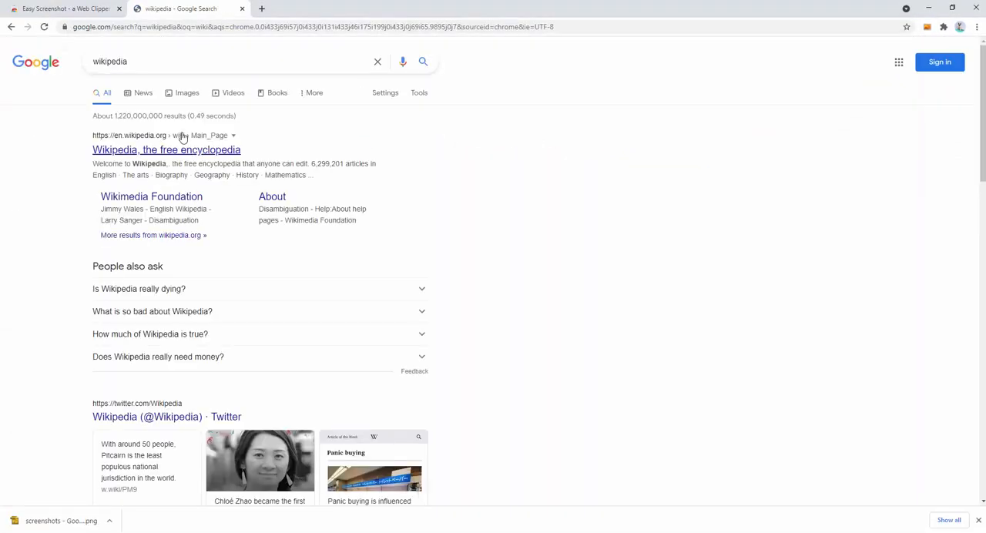
{"action": "left_click", "coordinate": [166, 149]}
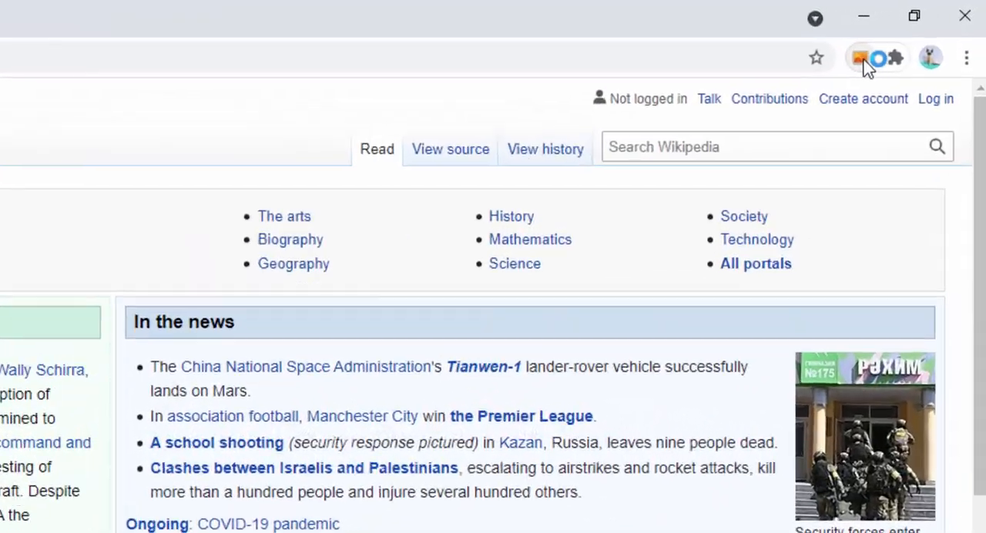
{"action": "left_click", "coordinate": [860, 58]}
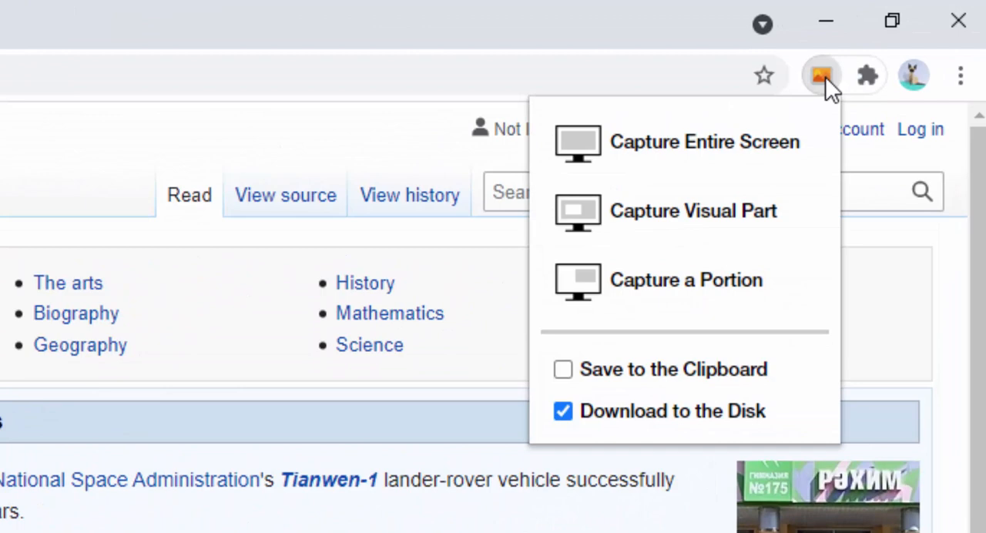
{"action": "mouse_move", "coordinate": [828, 96]}
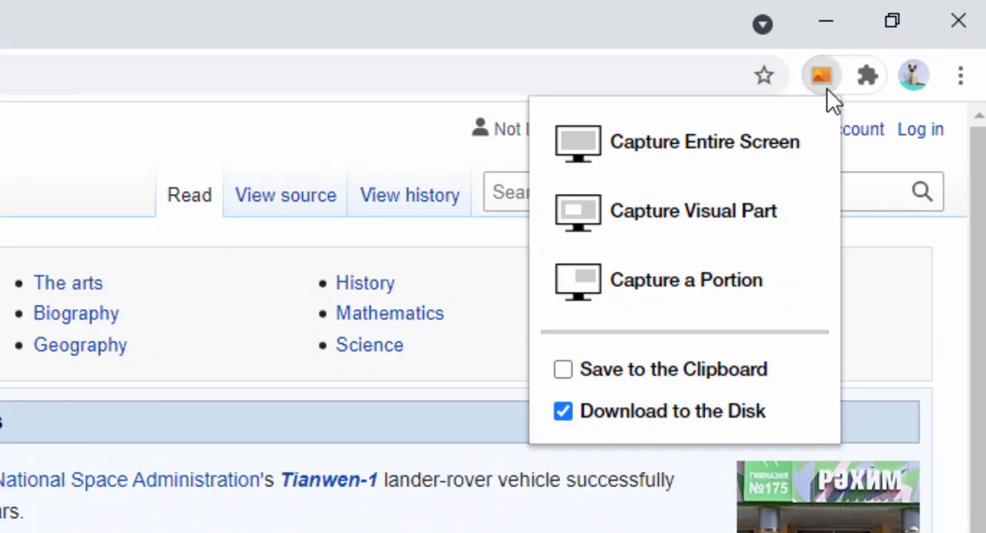
{"action": "right_click", "coordinate": [819, 74]}
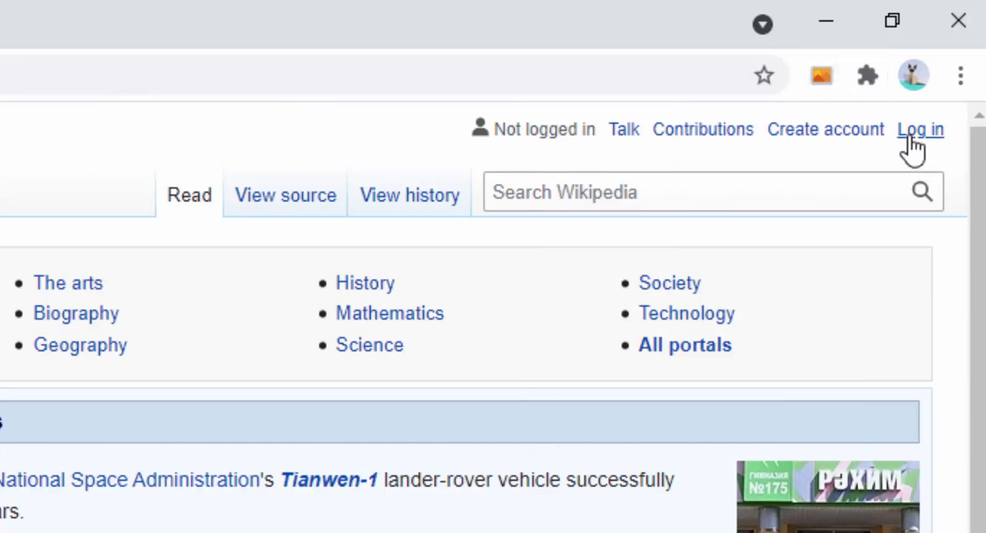
{"action": "left_click", "coordinate": [819, 74]}
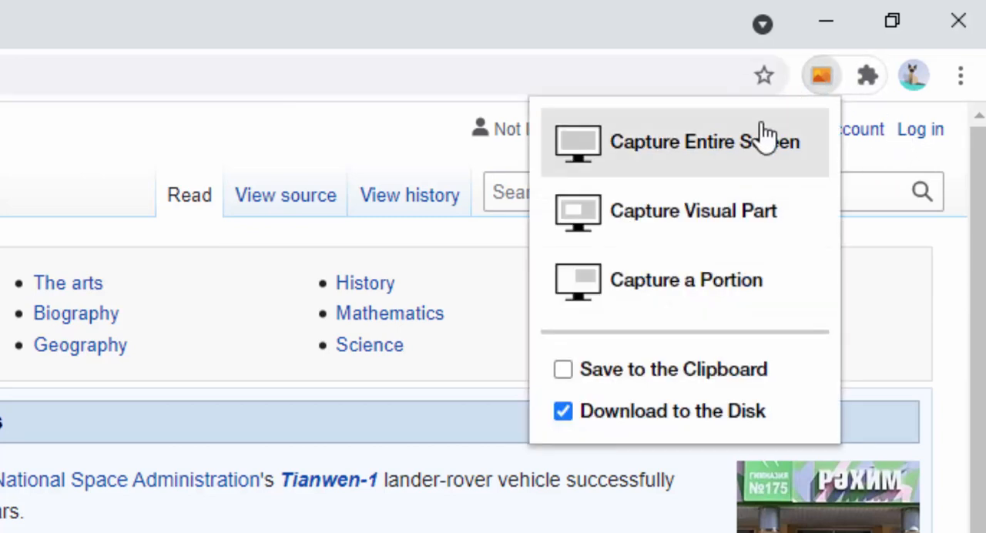
{"action": "mouse_move", "coordinate": [724, 200]}
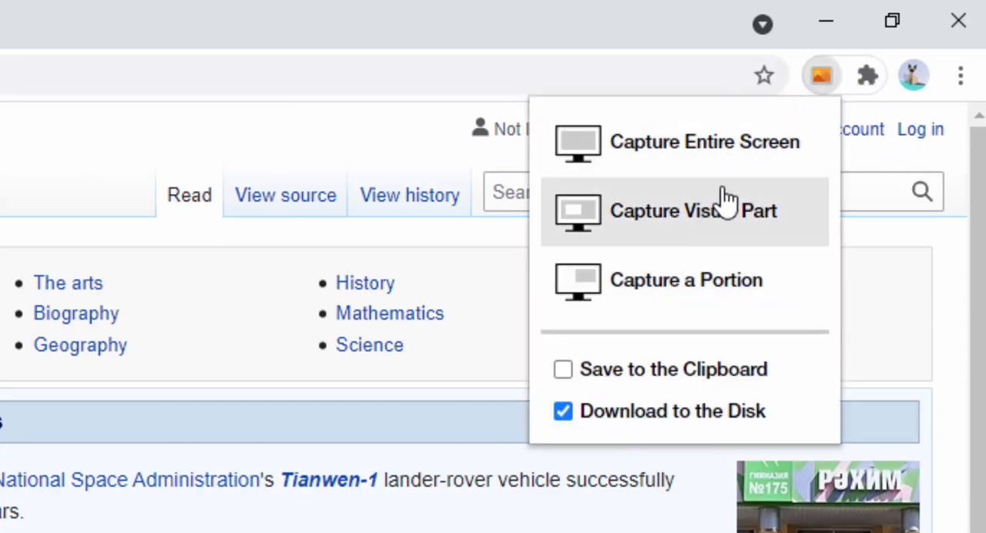
{"action": "mouse_move", "coordinate": [743, 243]}
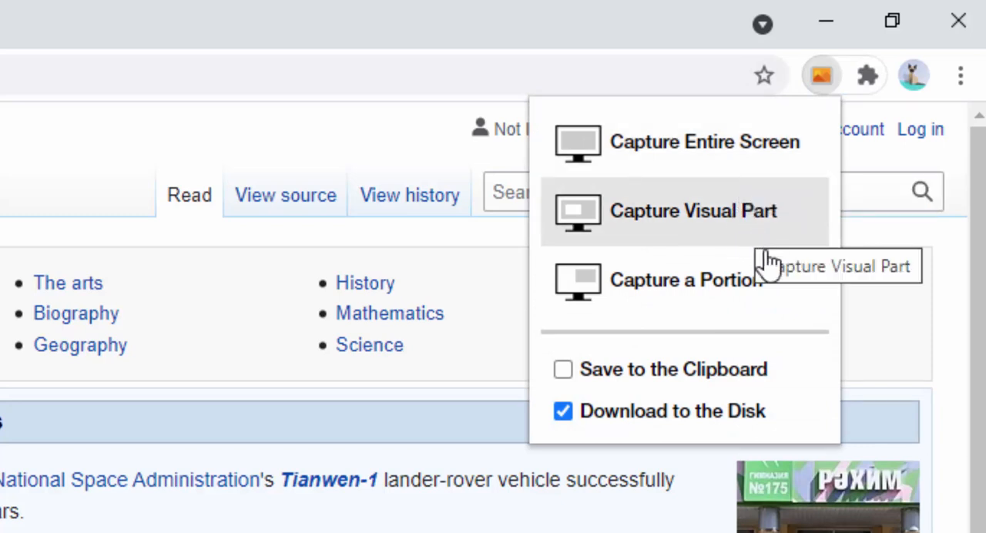
{"action": "mouse_move", "coordinate": [809, 293]}
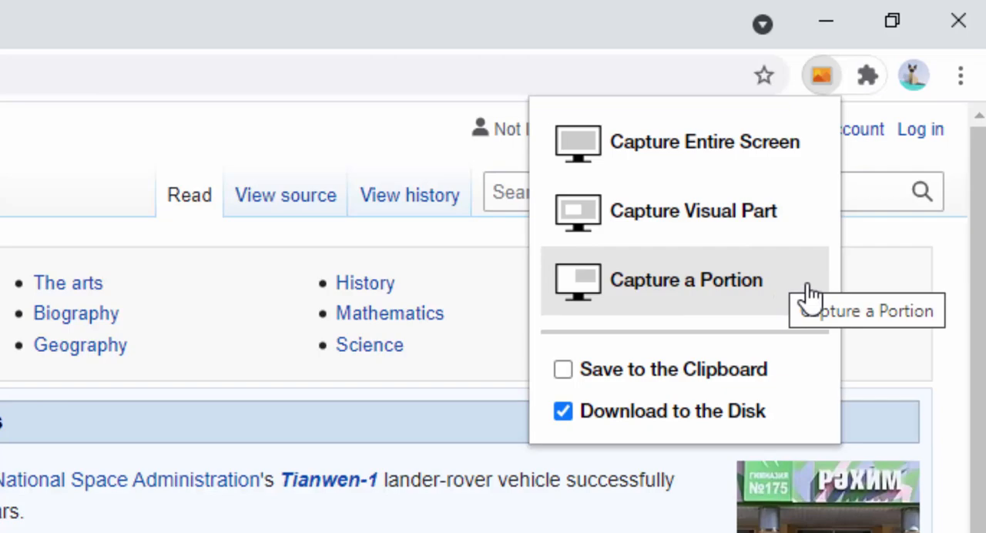
{"action": "mouse_move", "coordinate": [724, 142]}
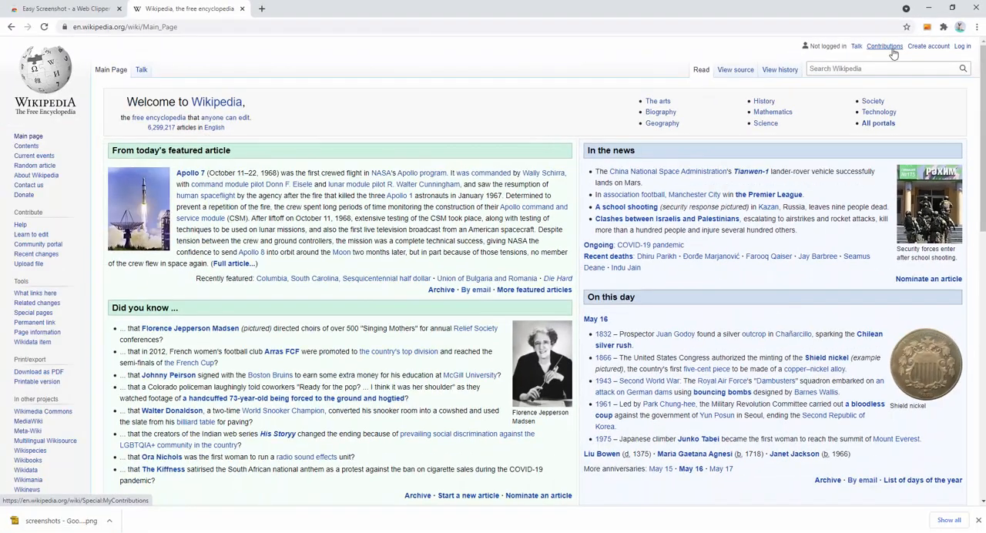
Capture the entire Wikipedia page as a PNG download, review it, and return to the live page.
{"action": "scroll", "scroll_direction": "down", "scroll_amount": 3}
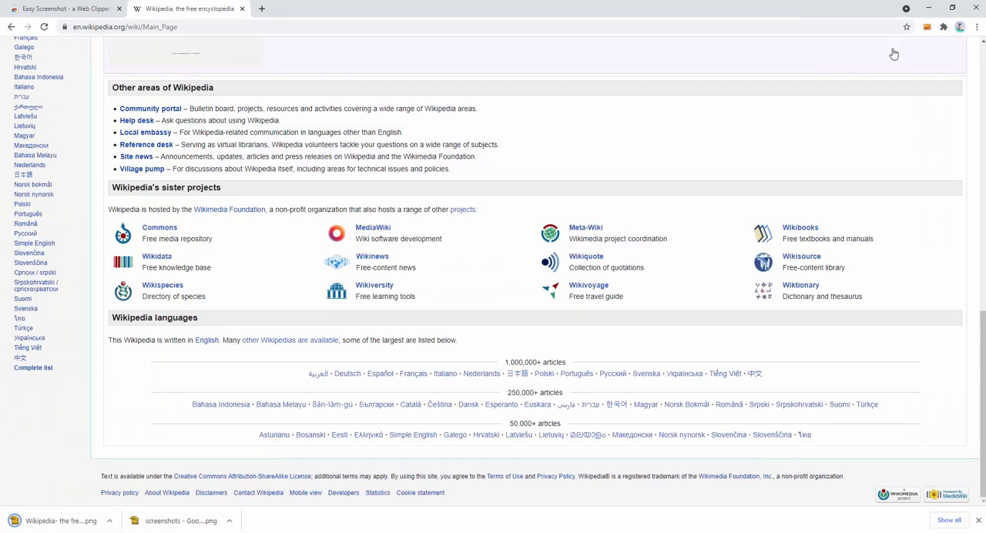
{"action": "mouse_move", "coordinate": [434, 425]}
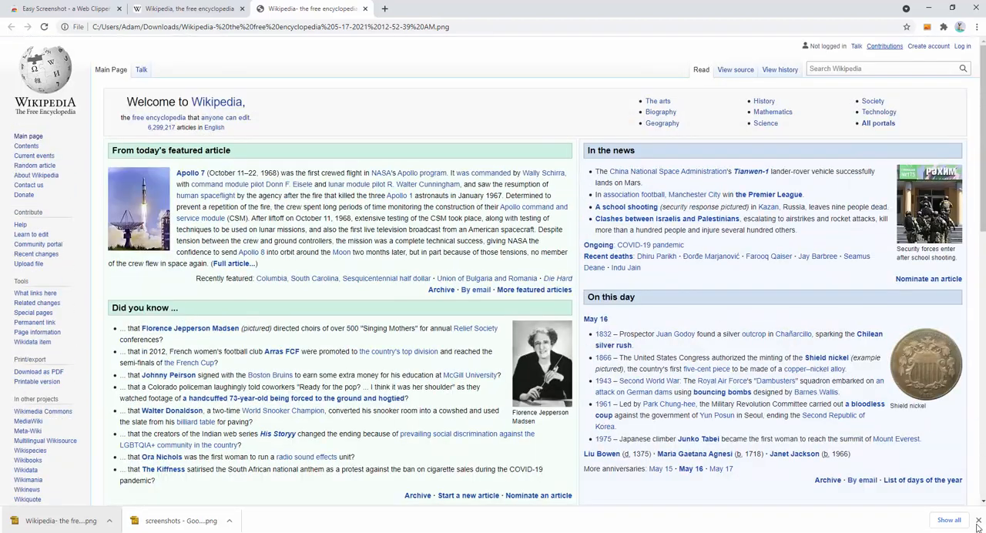
{"action": "scroll", "scroll_direction": "down", "scroll_amount": 3}
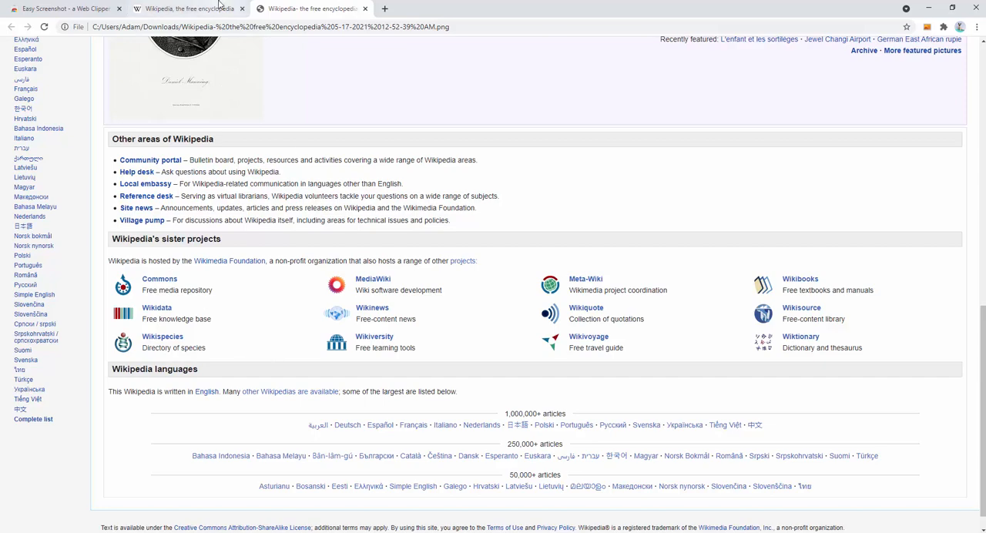
{"action": "left_click", "coordinate": [188, 10]}
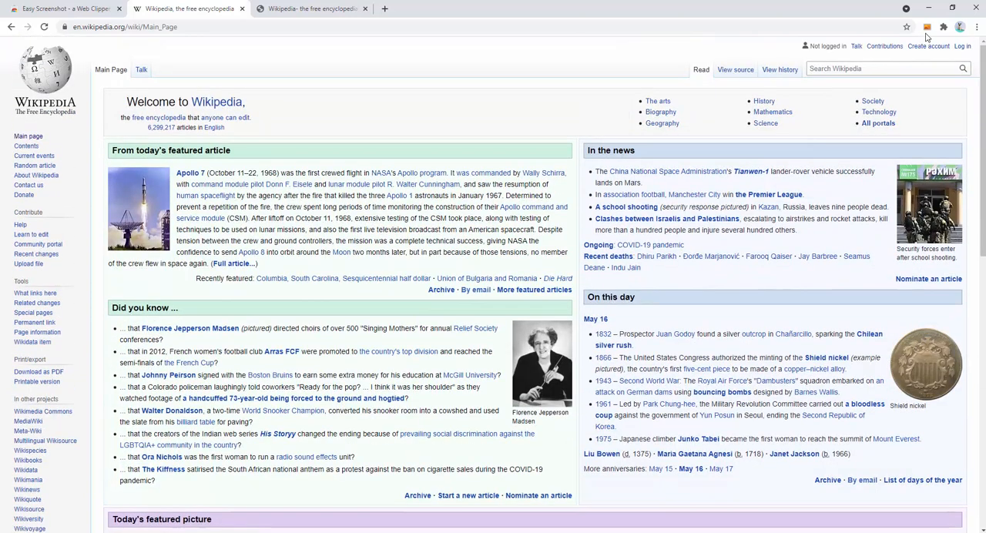
Run a second full-page capture of Wikipedia and scroll through the saved PNG.
{"action": "left_click", "coordinate": [904, 37]}
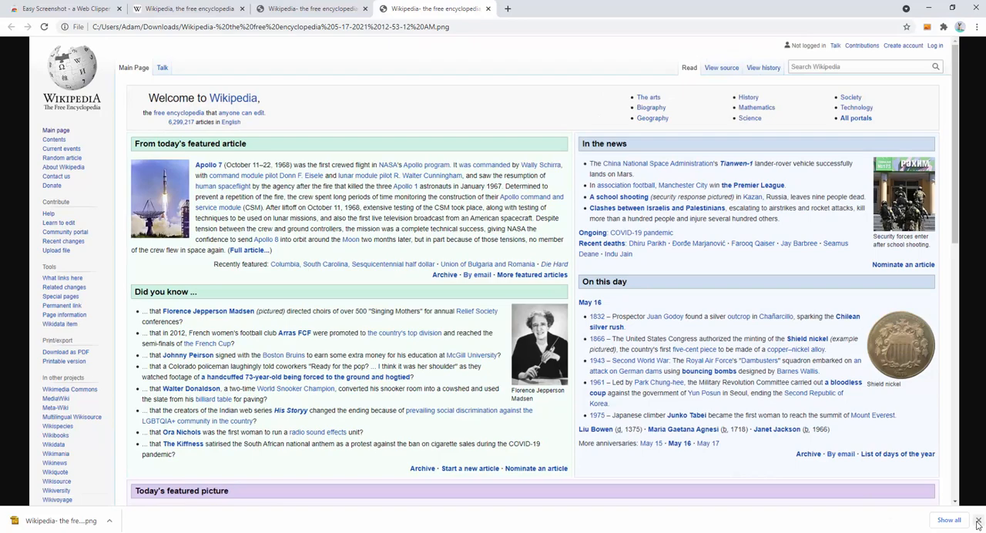
{"action": "scroll", "scroll_direction": "down", "scroll_amount": 3}
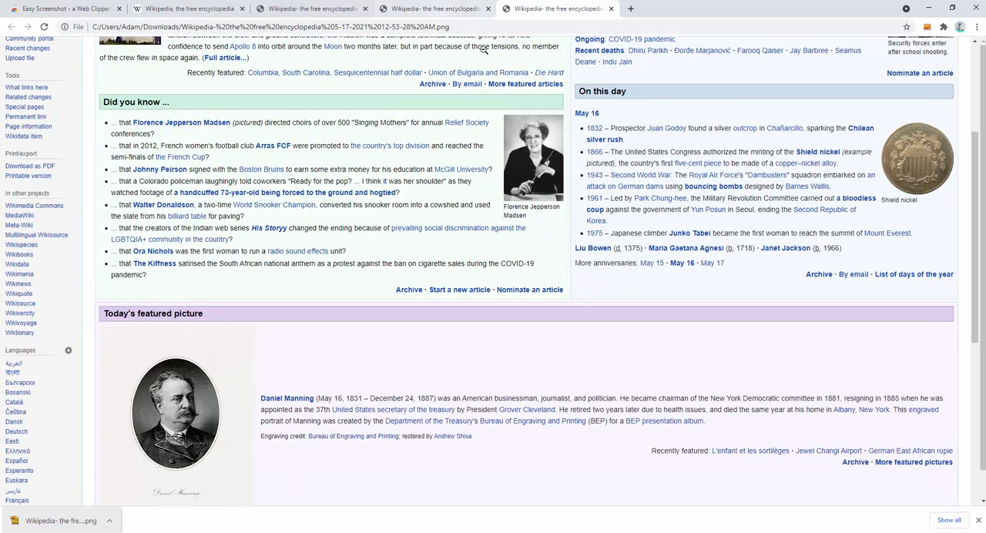
{"action": "scroll", "scroll_direction": "down", "scroll_amount": 3}
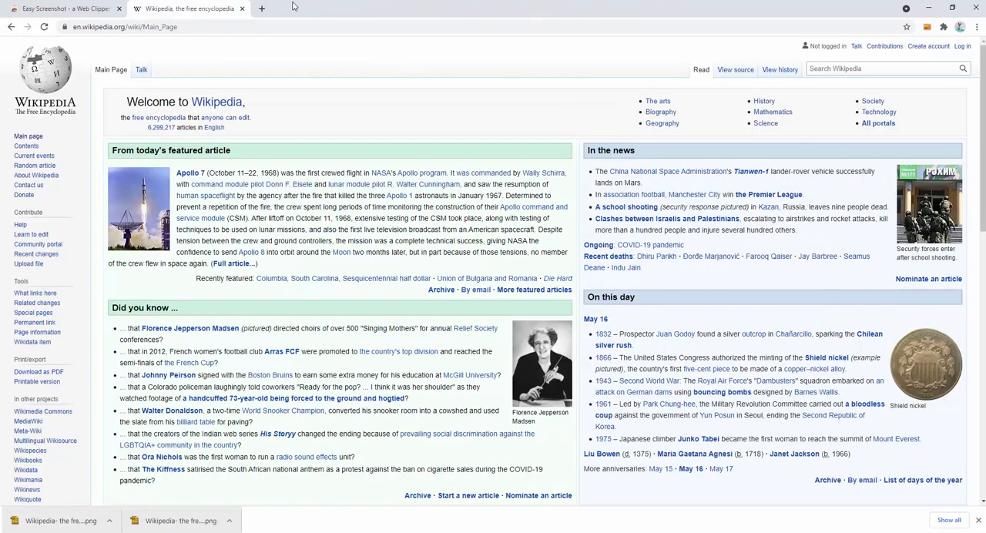
{"action": "mouse_move", "coordinate": [631, 96]}
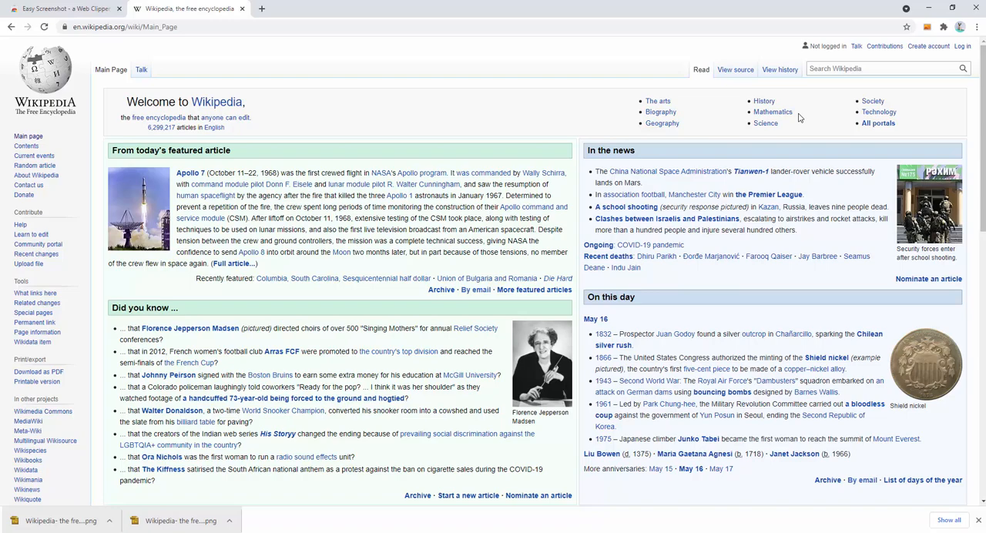
{"action": "mouse_move", "coordinate": [855, 108]}
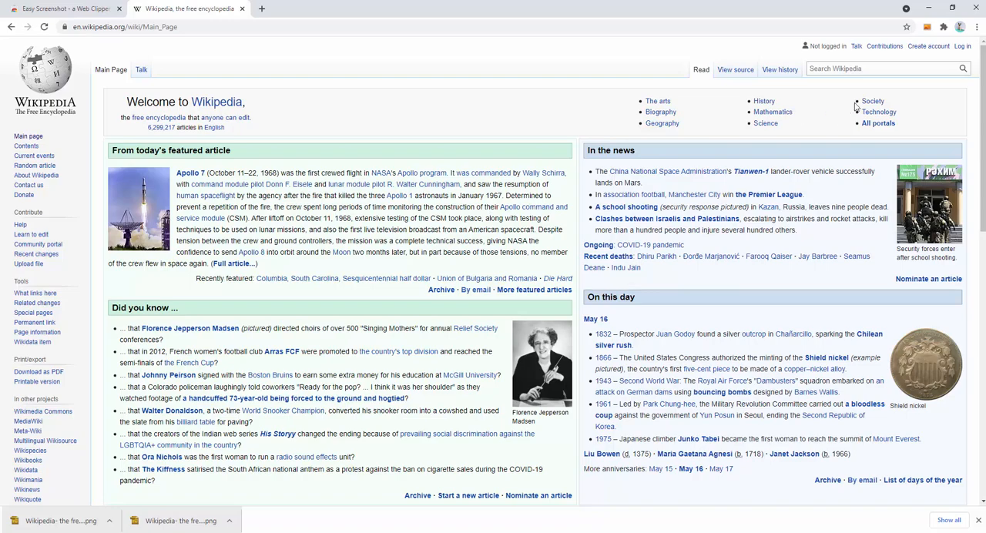
Enable Save to the Clipboard alongside disk download and allow clipboard access.
{"action": "left_click", "coordinate": [927, 27]}
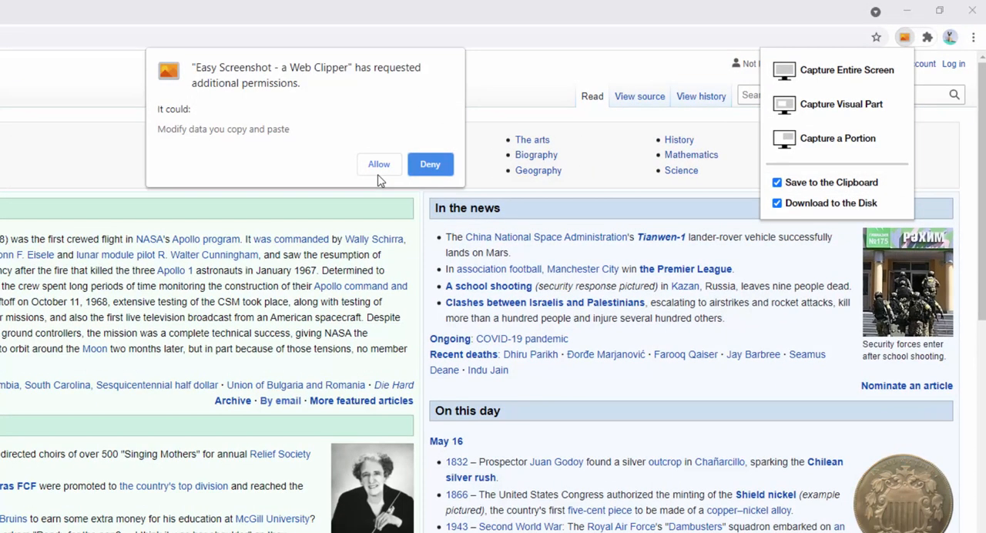
{"action": "left_click", "coordinate": [904, 37]}
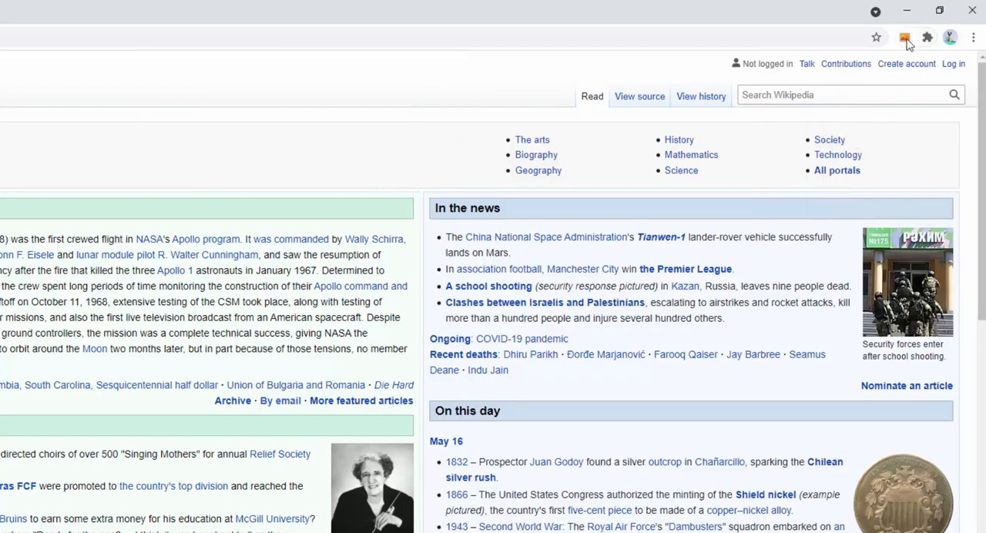
{"action": "left_click", "coordinate": [904, 37]}
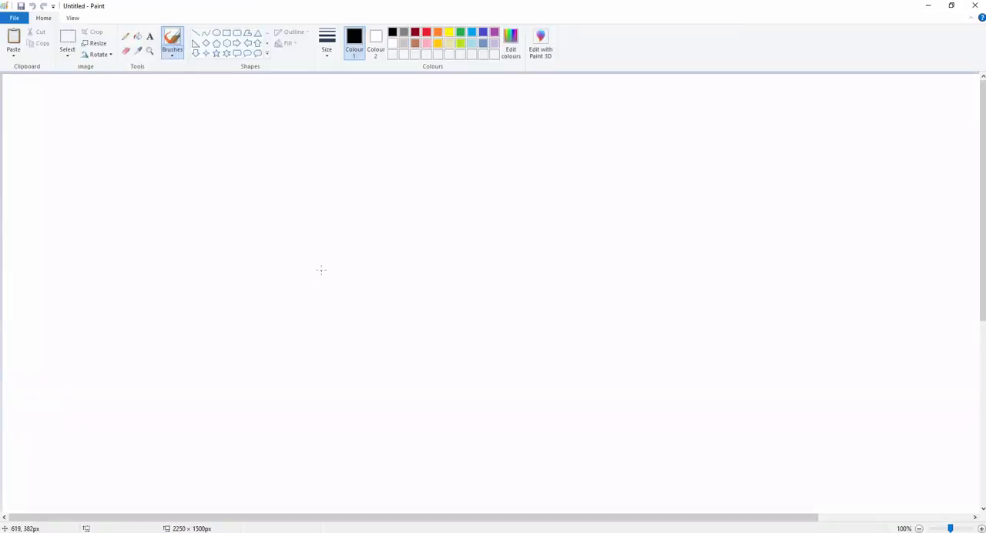
Attempt a paste into the blank Paint canvas and return to Chrome with a new tab.
{"action": "left_click", "coordinate": [13, 39]}
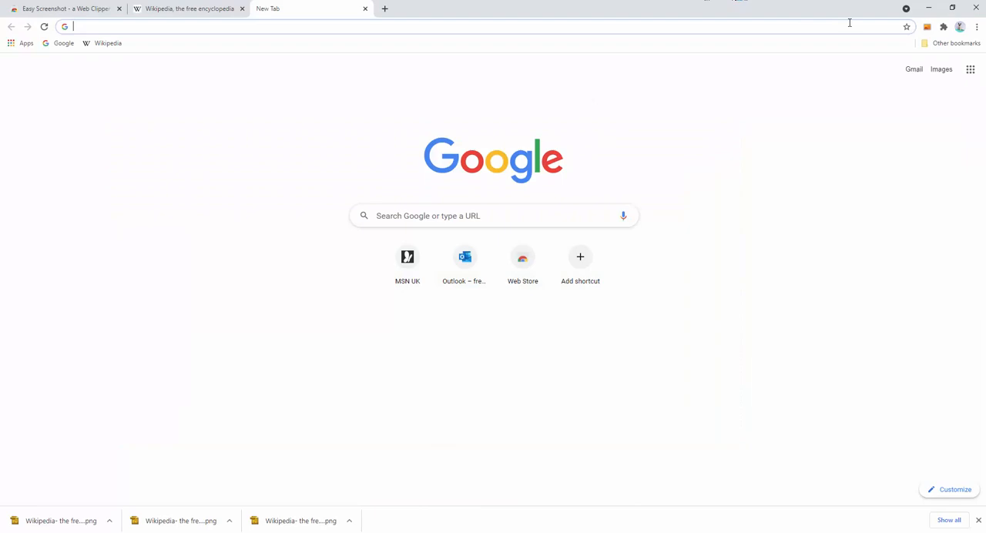
Capture the entire Wikipedia page again and paste it from the clipboard into Paint.
{"action": "left_click", "coordinate": [188, 9]}
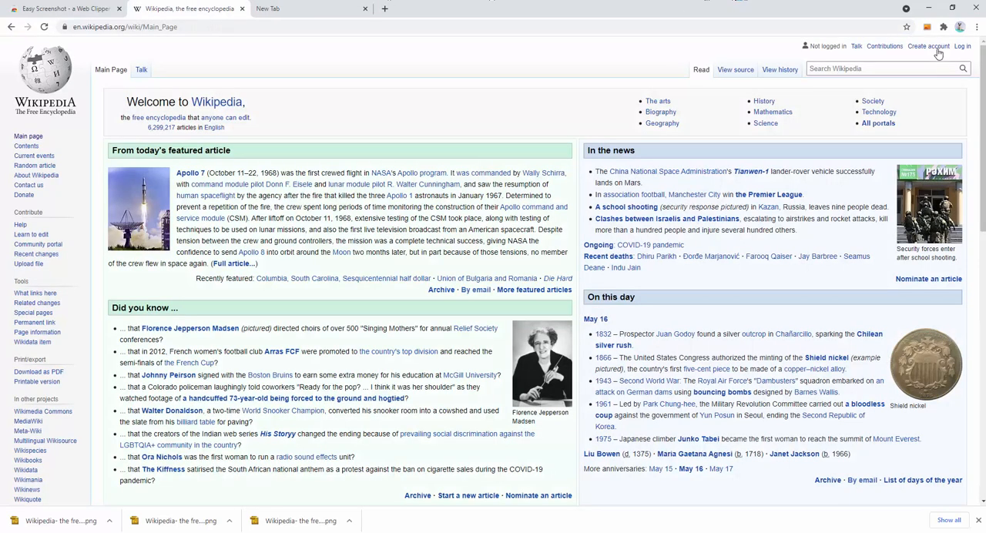
{"action": "left_click", "coordinate": [943, 27]}
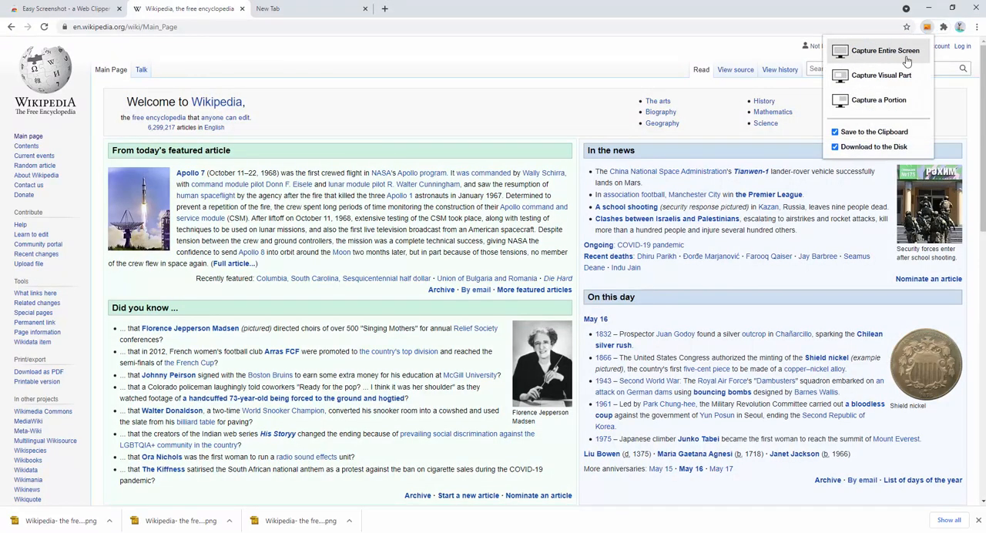
{"action": "scroll", "scroll_direction": "down", "scroll_amount": 3}
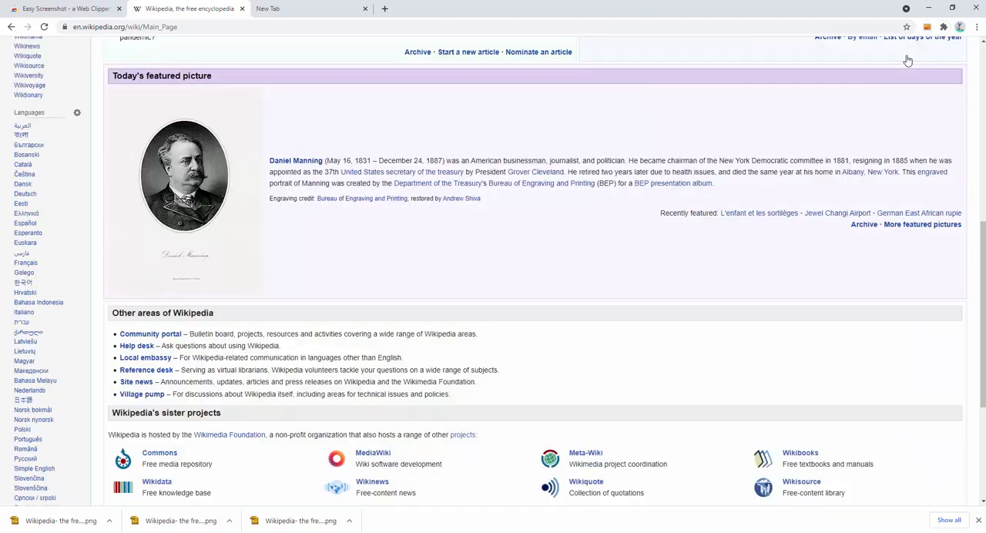
{"action": "scroll", "scroll_direction": "down", "scroll_amount": 3}
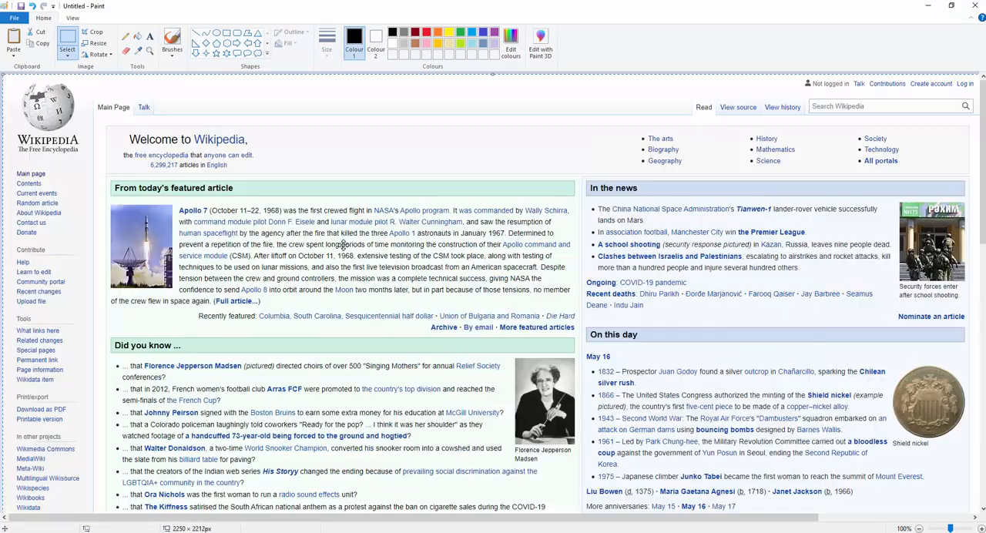
{"action": "mouse_move", "coordinate": [291, 186]}
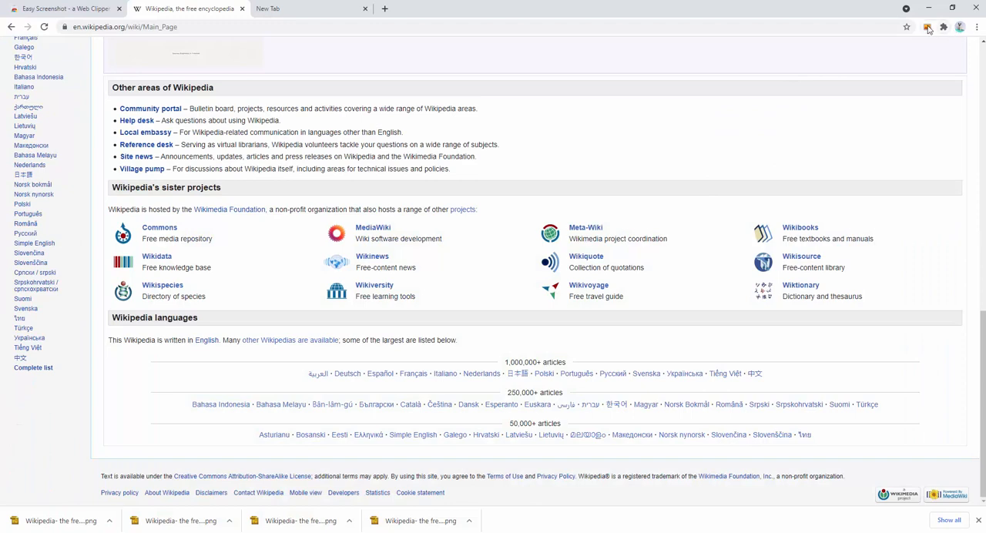
Turn off Save to the Clipboard so captures only download to disk.
{"action": "left_click", "coordinate": [943, 27]}
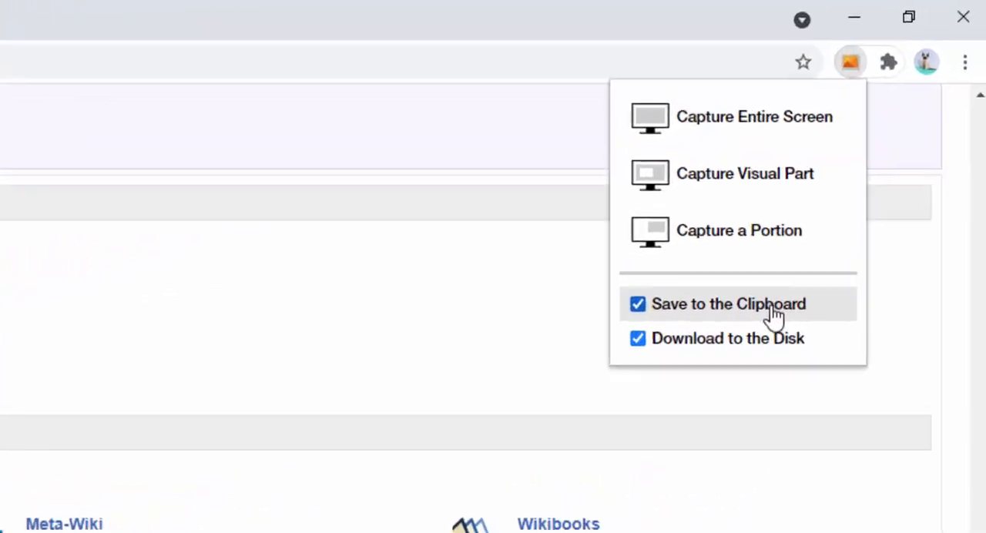
{"action": "left_click", "coordinate": [638, 338]}
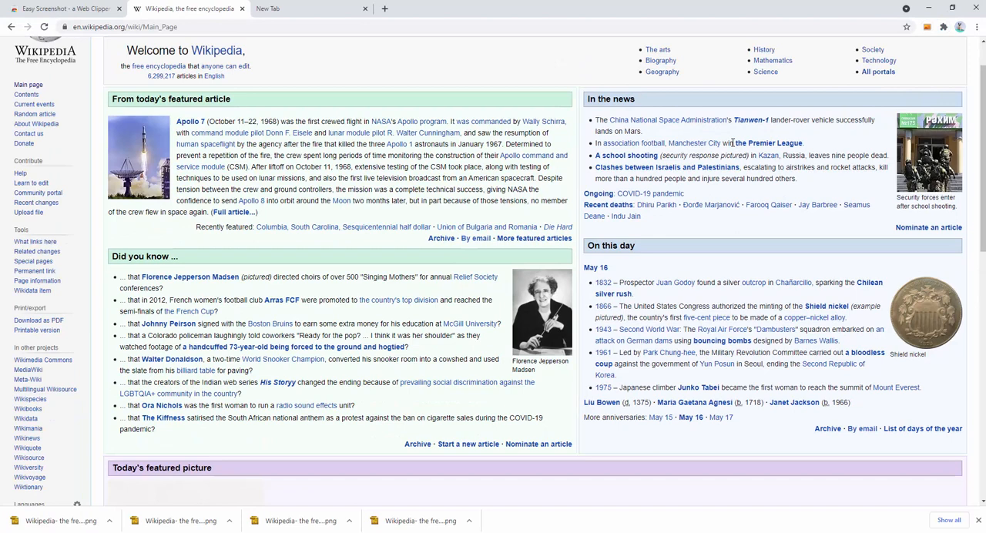
{"action": "mouse_move", "coordinate": [549, 489]}
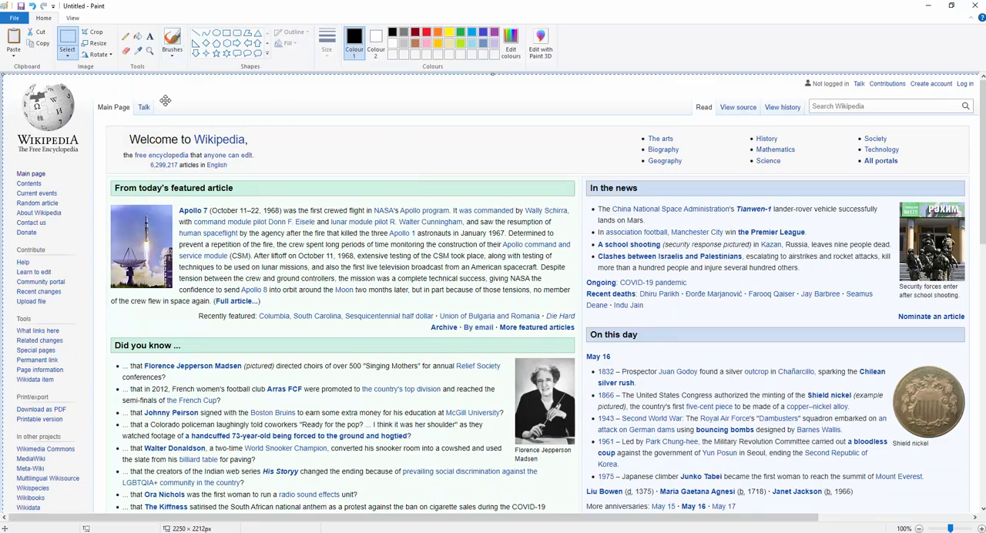
{"action": "scroll", "scroll_direction": "down", "scroll_amount": 3}
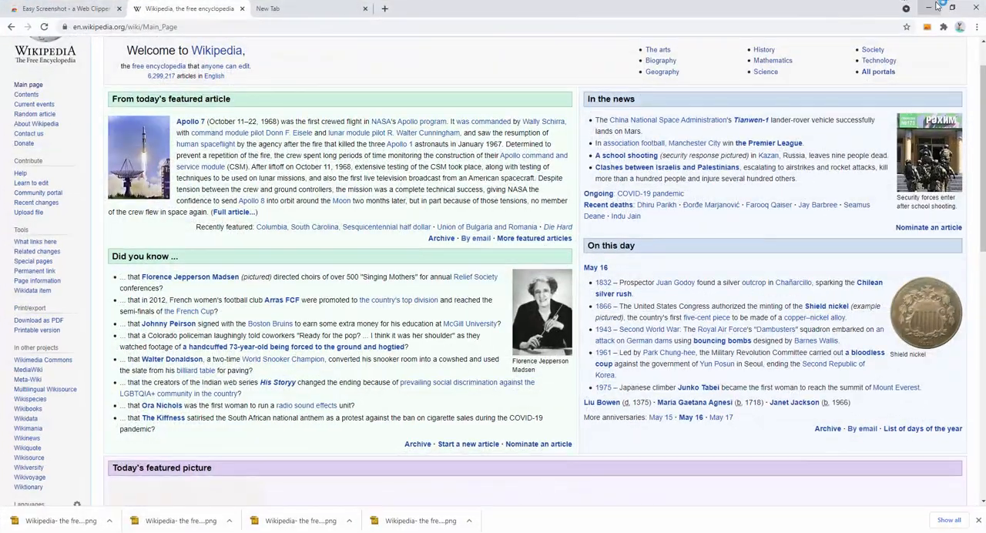
{"action": "mouse_move", "coordinate": [872, 49]}
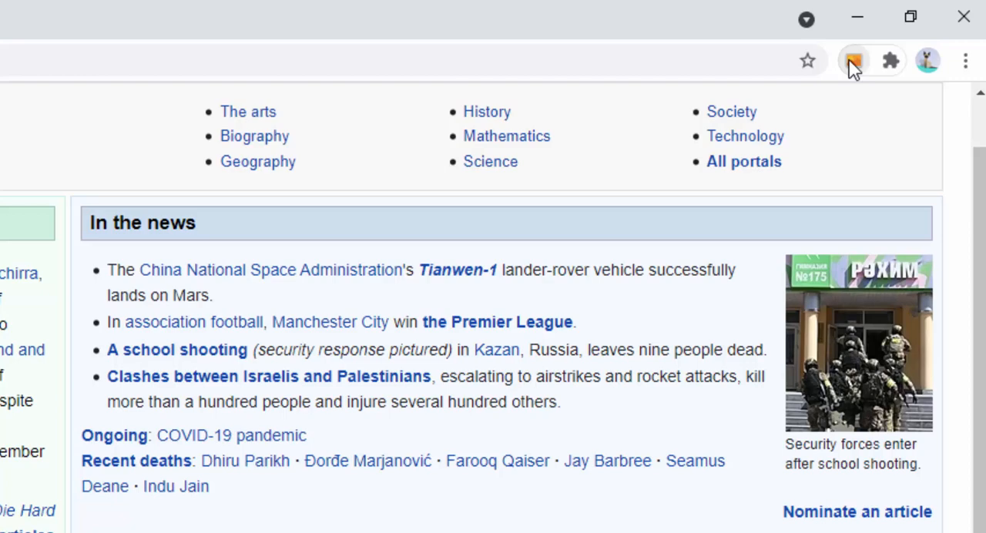
Enable 'Ask for location to store screenshots' in the extension options, save, and return to Wikipedia.
{"action": "left_click", "coordinate": [853, 60]}
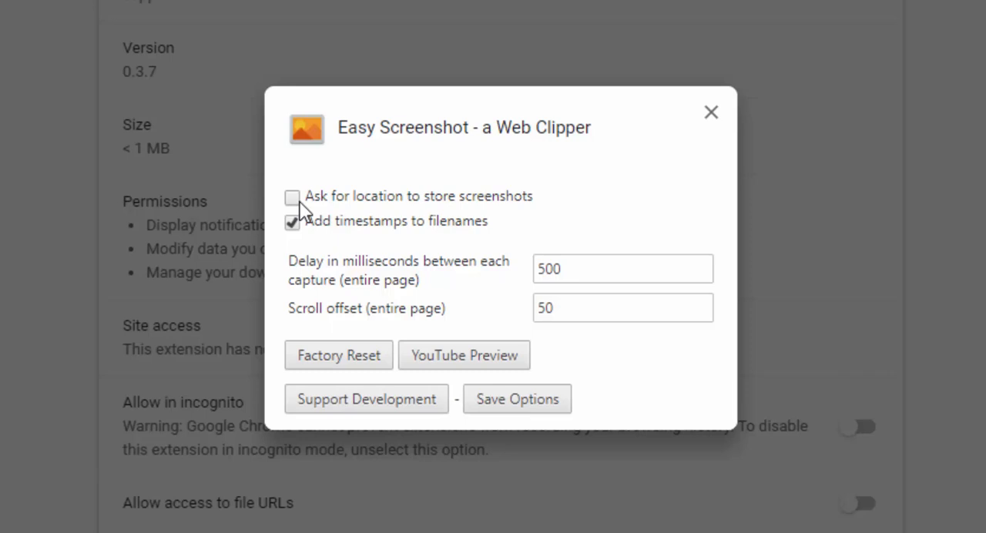
{"action": "left_click", "coordinate": [292, 197]}
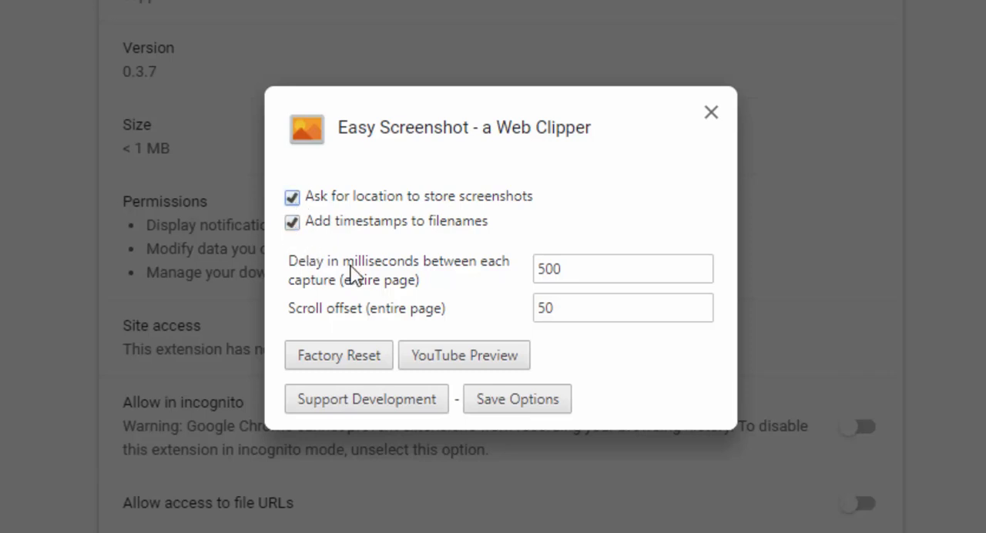
{"action": "left_click", "coordinate": [518, 398]}
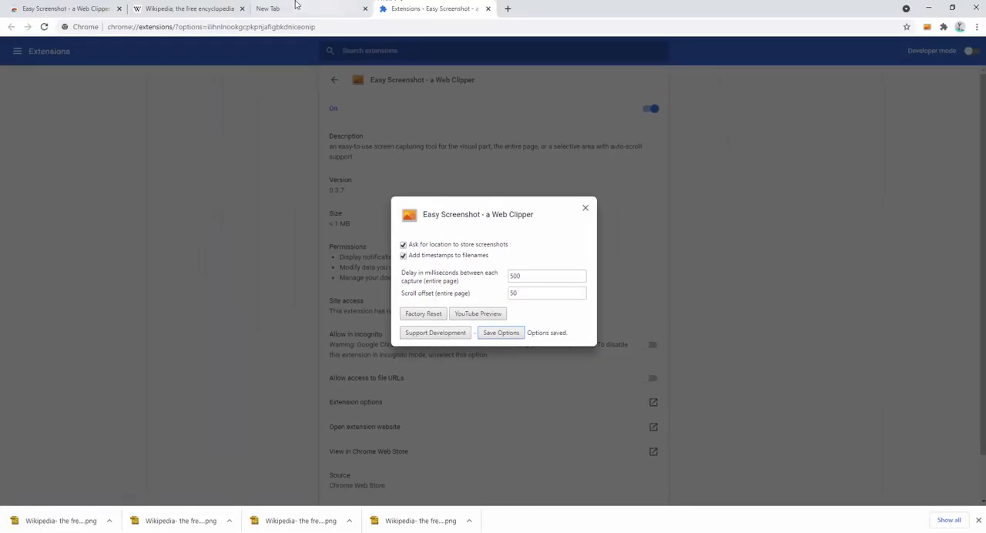
{"action": "left_click", "coordinate": [185, 10]}
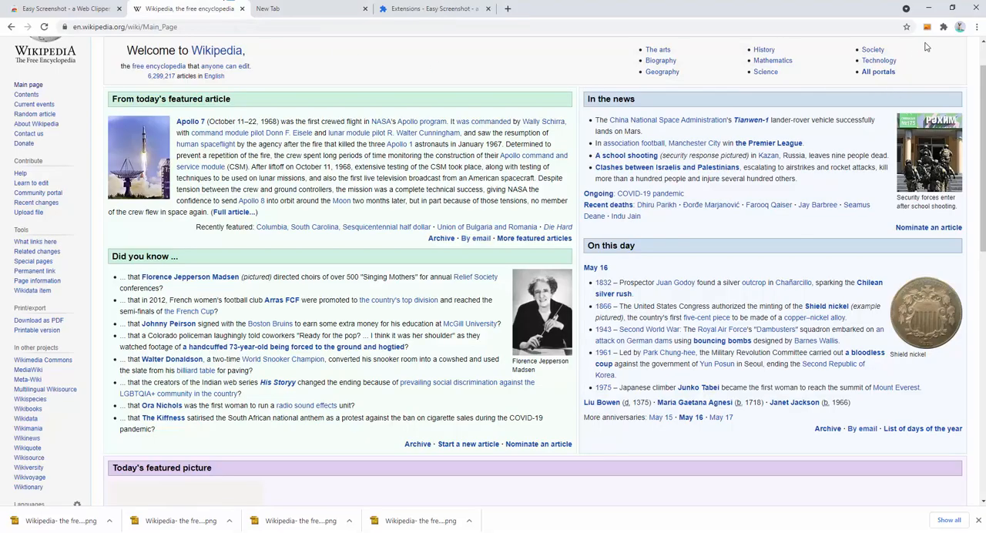
Capture the entire Wikipedia page twice with clipboard saving off and disk download on.
{"action": "left_click", "coordinate": [942, 28]}
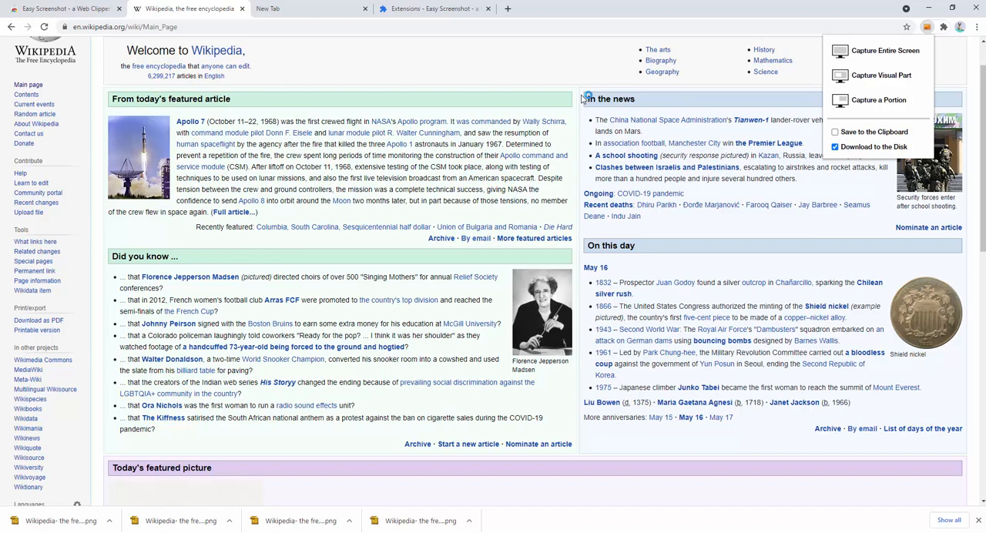
{"action": "left_click", "coordinate": [944, 28]}
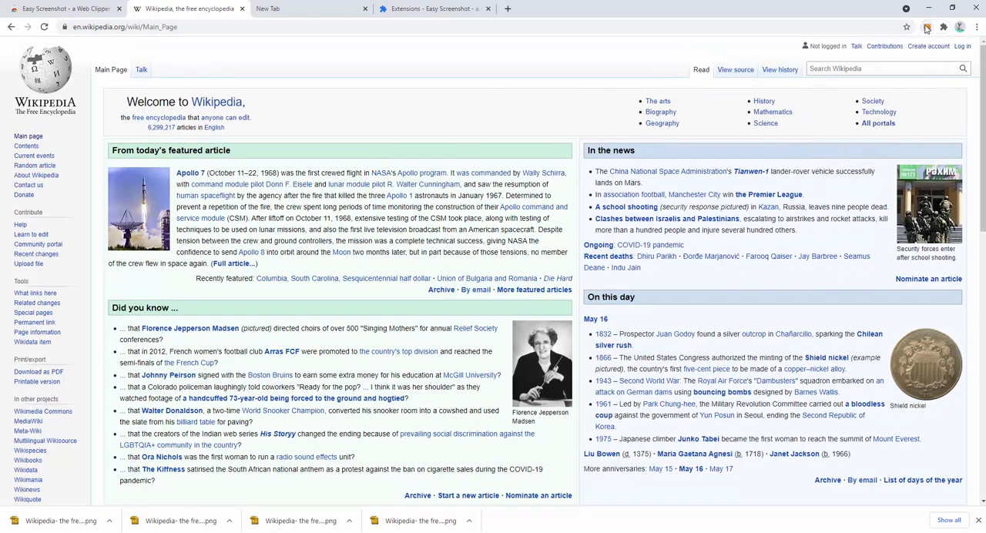
{"action": "left_click", "coordinate": [927, 28]}
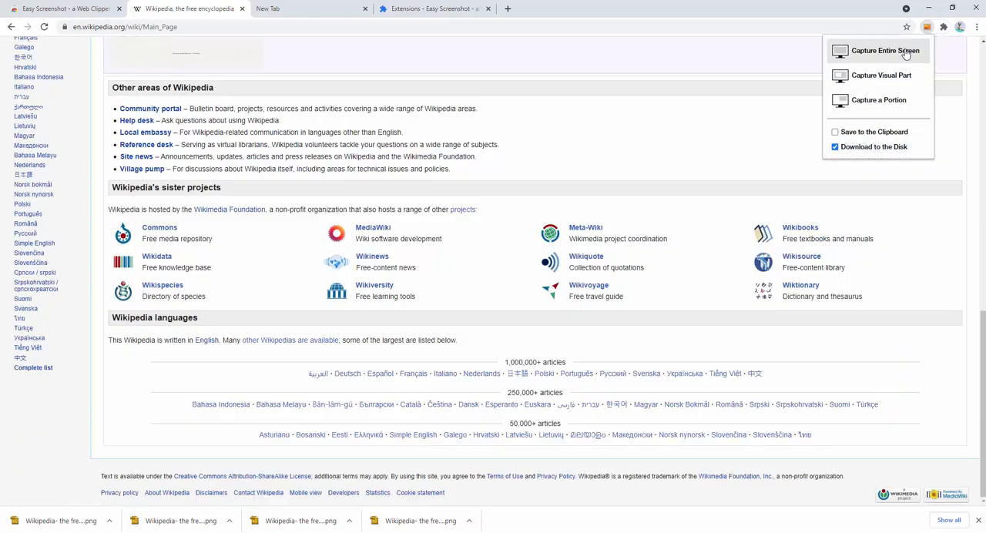
{"action": "left_click", "coordinate": [881, 49]}
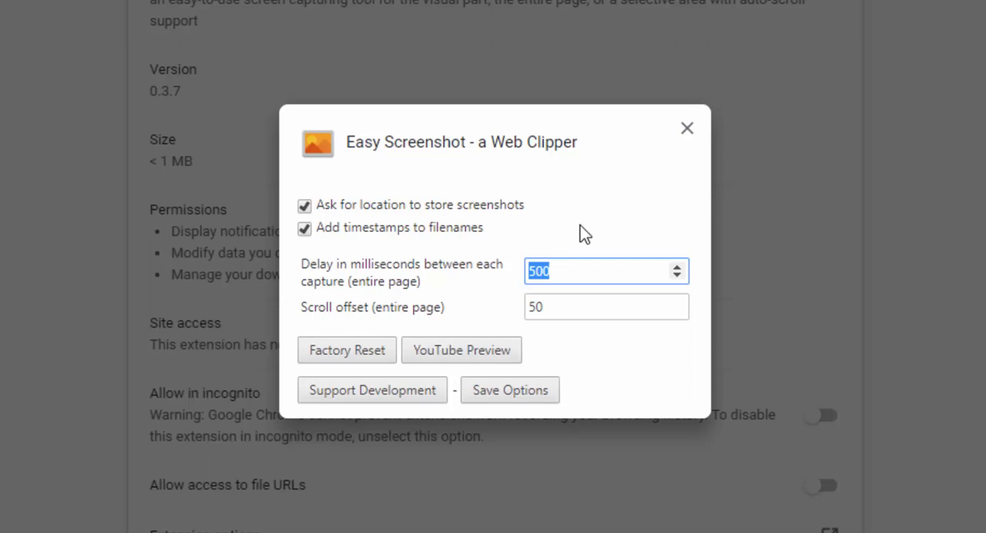
{"action": "mouse_move", "coordinate": [496, 302]}
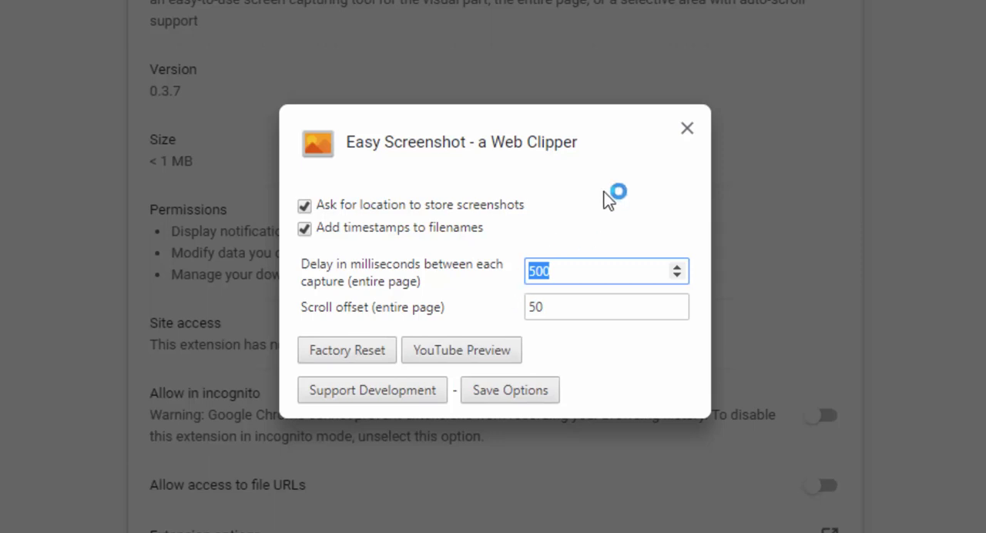
{"action": "mouse_move", "coordinate": [616, 208]}
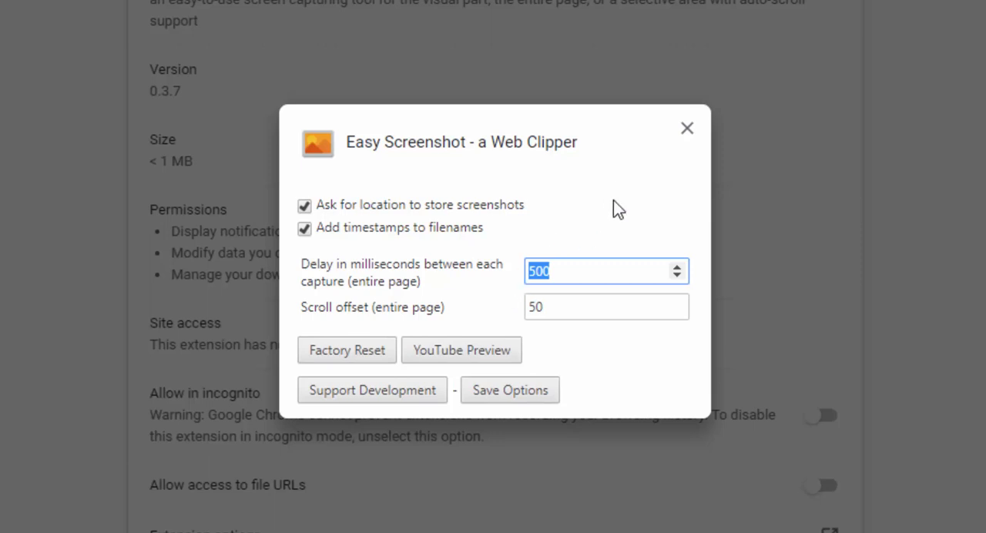